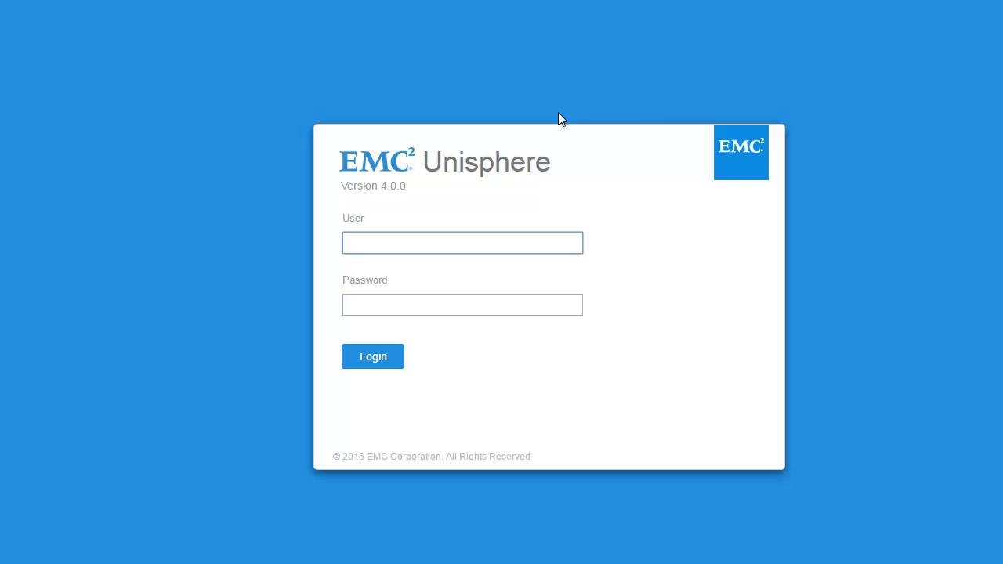
- Sign in to Unisphere with the admin user name and password
{"action": "type", "text": "admin"}
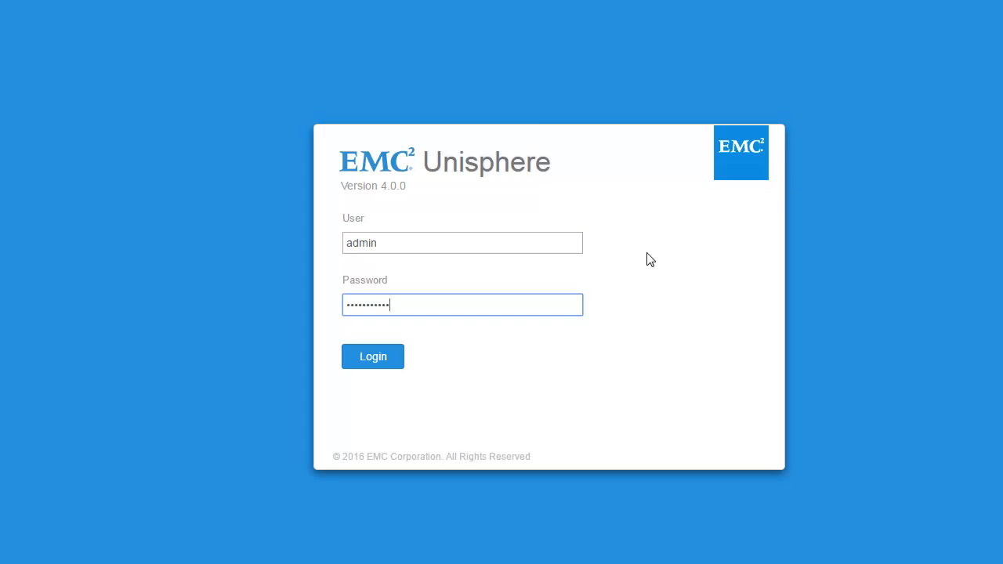
{"action": "left_click", "coordinate": [373, 357]}
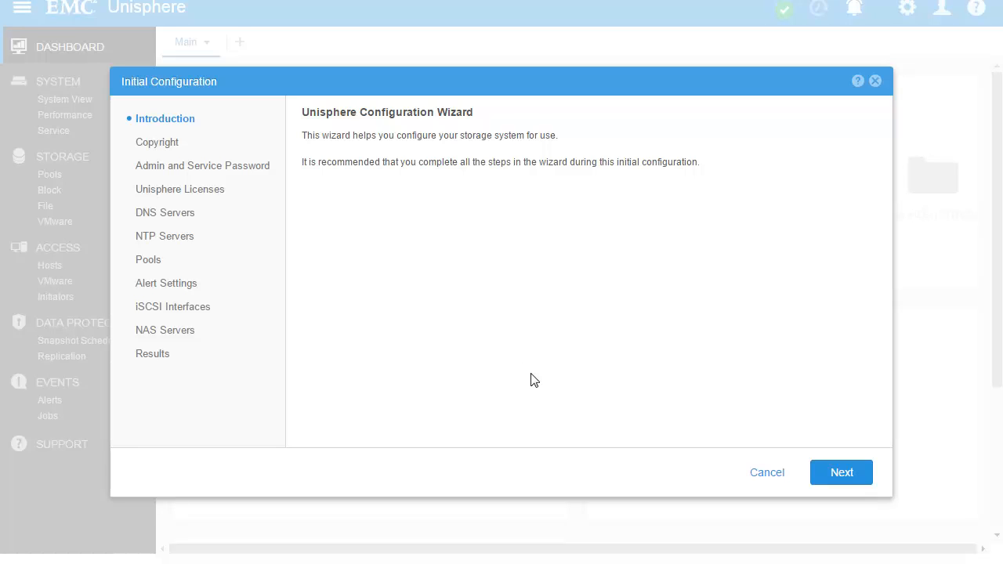
{"action": "mouse_move", "coordinate": [532, 382]}
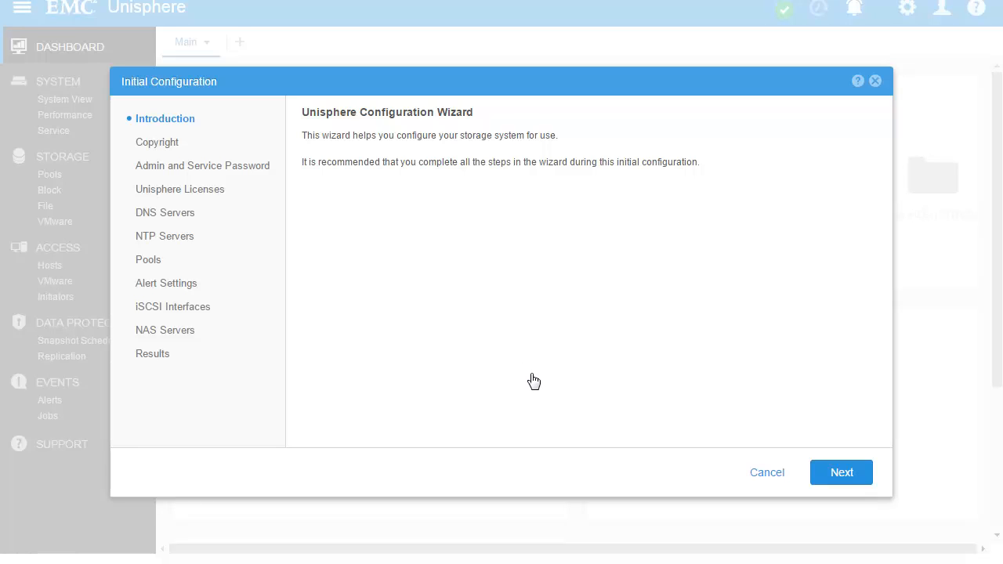
- Accept the software license agreement and keep the admin passwords in the wizard
{"action": "left_click", "coordinate": [839, 471]}
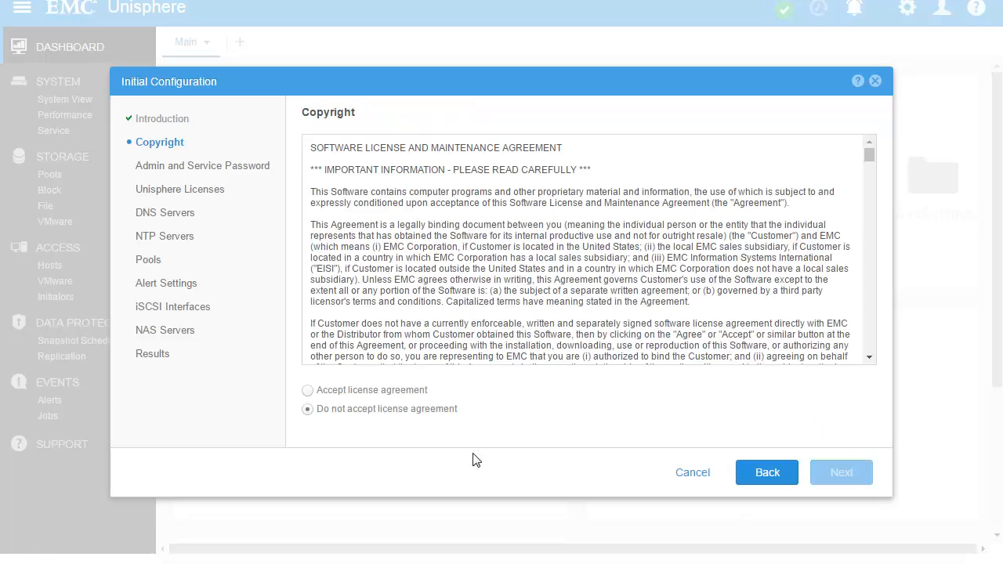
{"action": "left_click", "coordinate": [307, 390]}
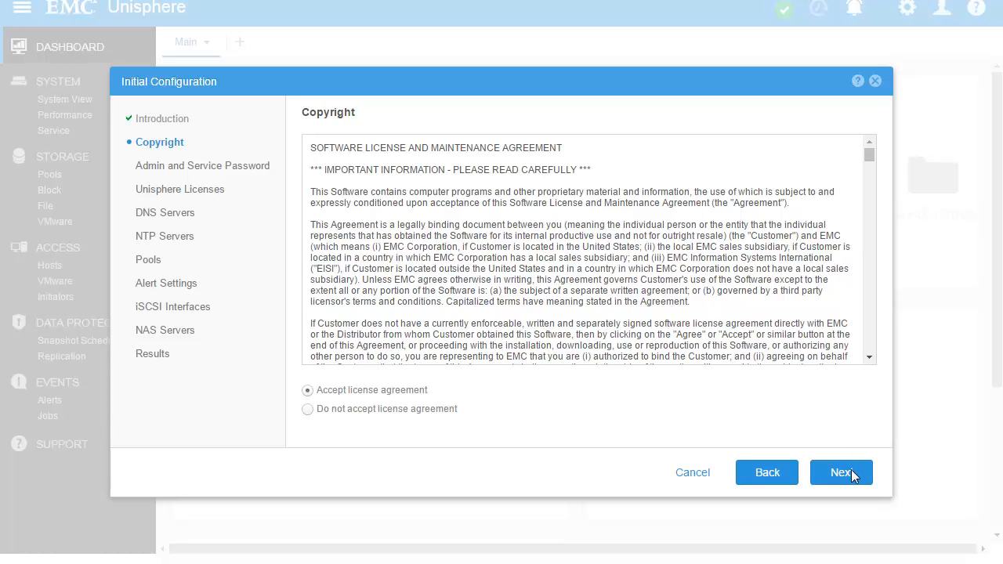
{"action": "left_click", "coordinate": [840, 472]}
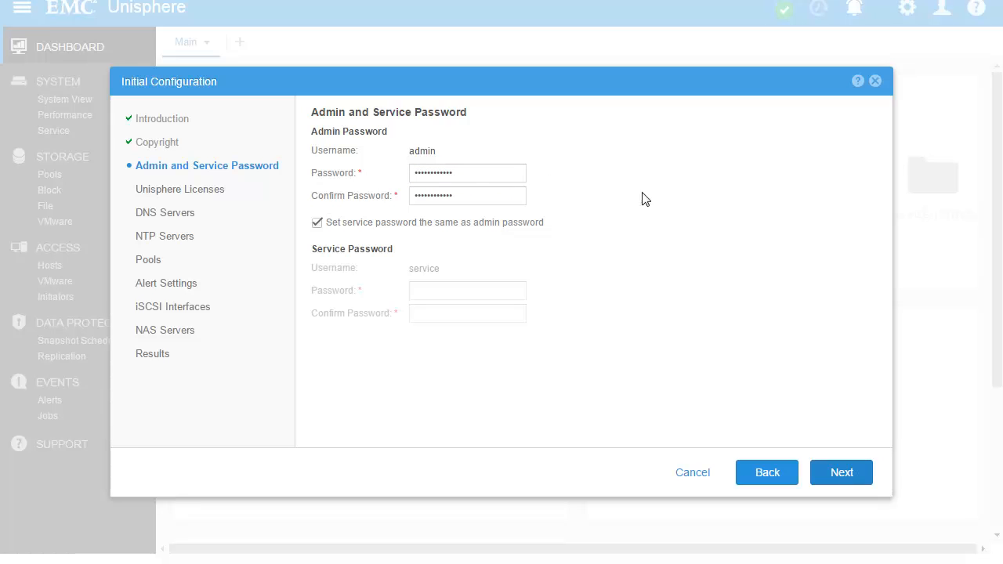
{"action": "left_click", "coordinate": [840, 473]}
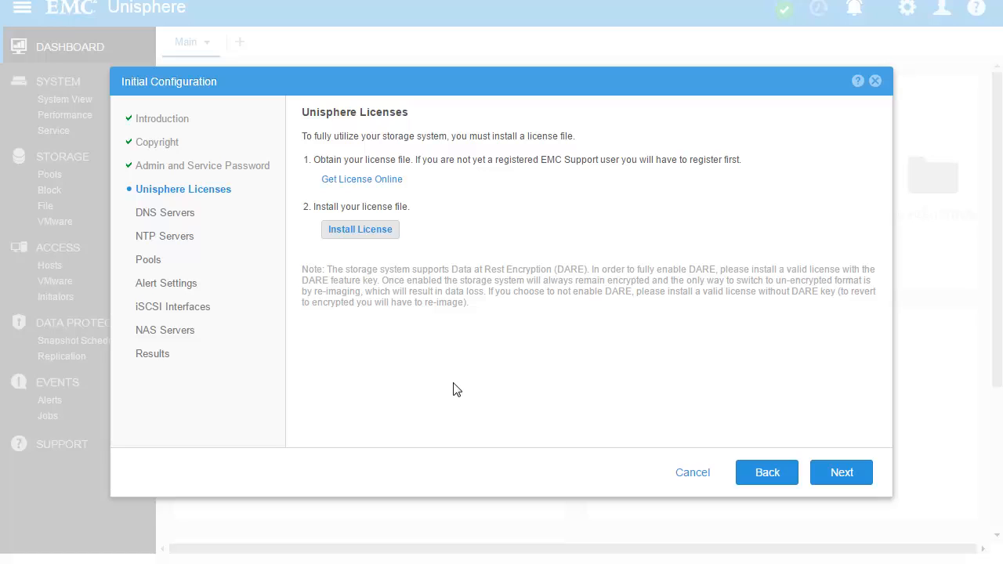
- Install the License.lic license file and dismiss the installation results
{"action": "left_click", "coordinate": [360, 229]}
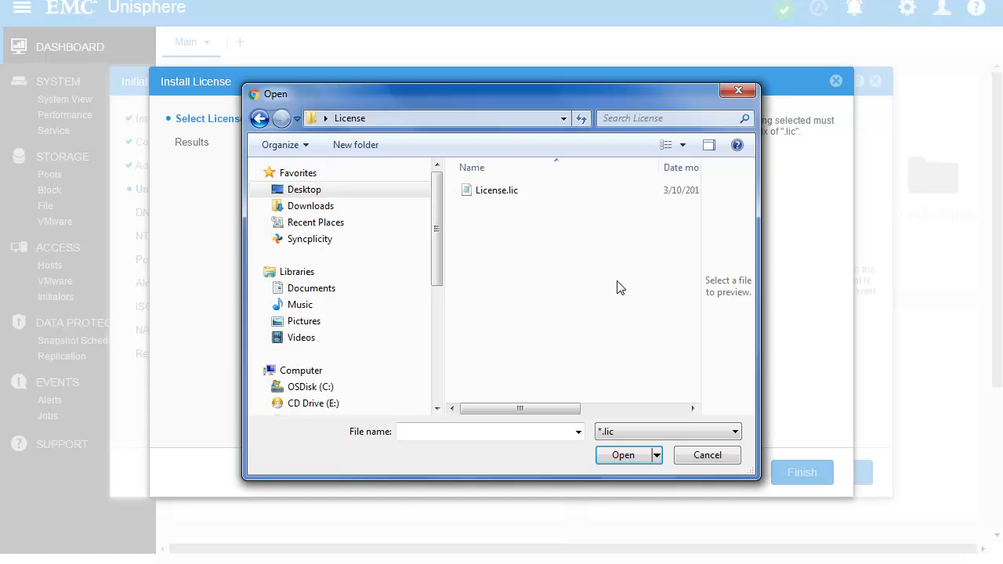
{"action": "left_click", "coordinate": [497, 189]}
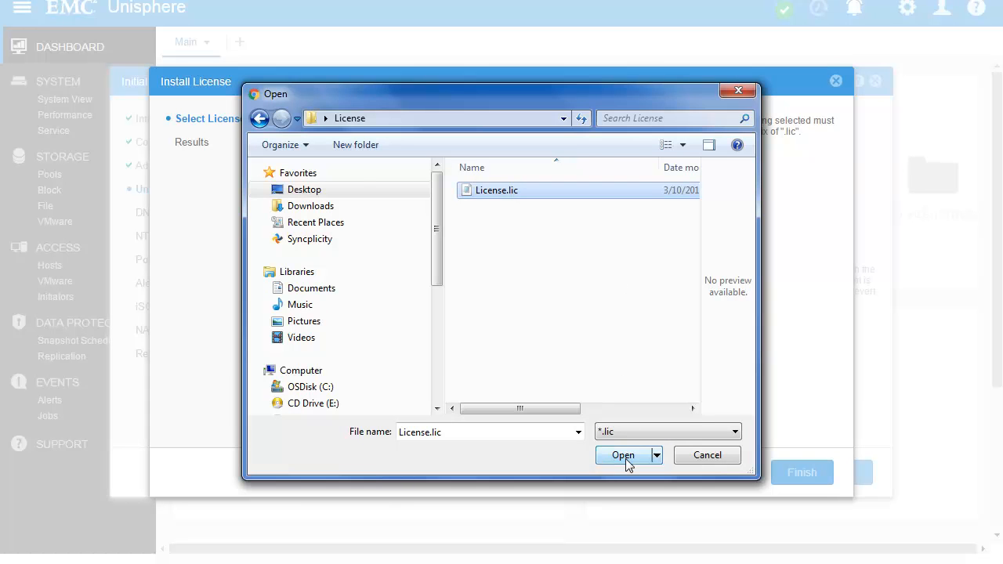
{"action": "left_click", "coordinate": [624, 455]}
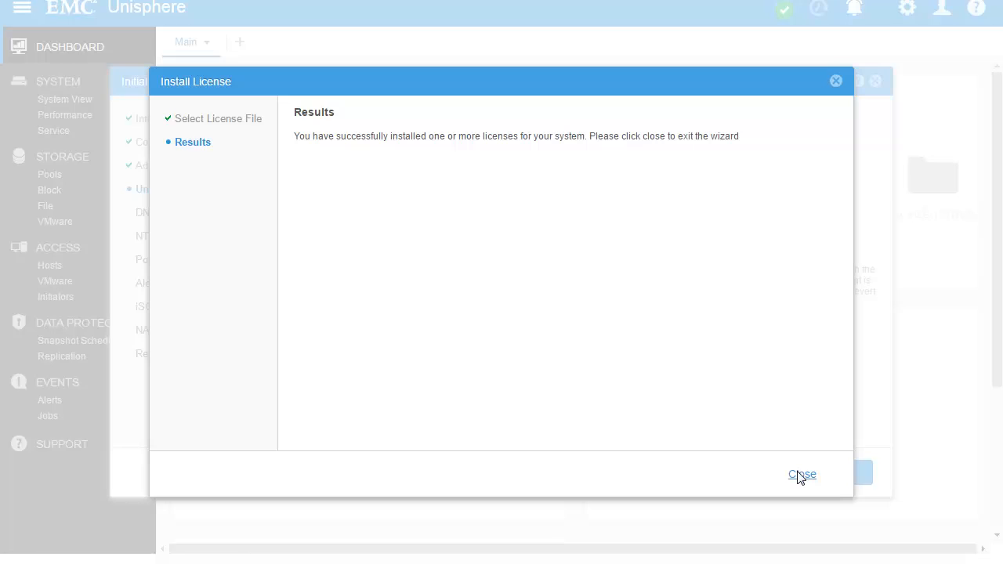
{"action": "left_click", "coordinate": [802, 473]}
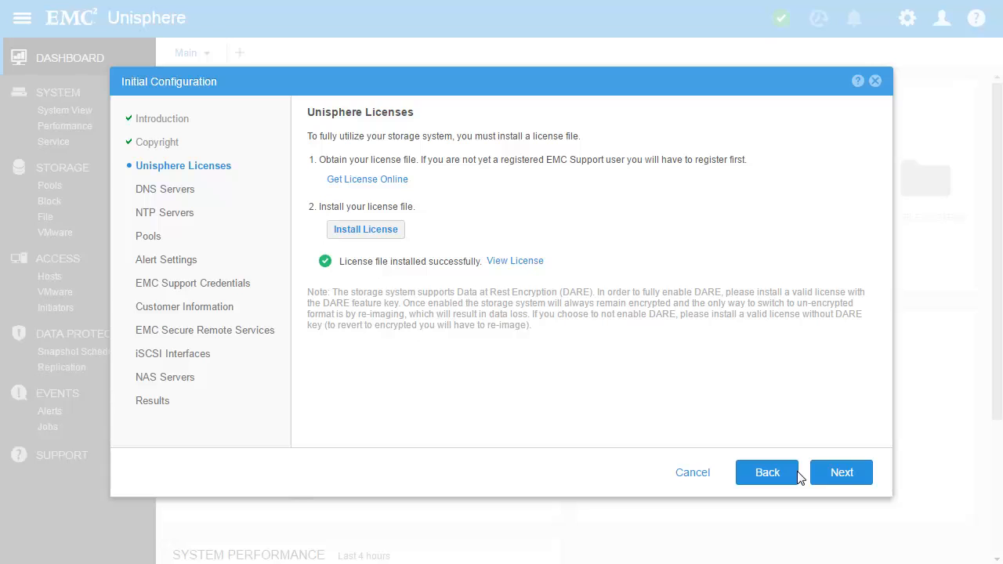
- Advance through the remaining wizard steps to Results and close the wizard
{"action": "left_click", "coordinate": [839, 472]}
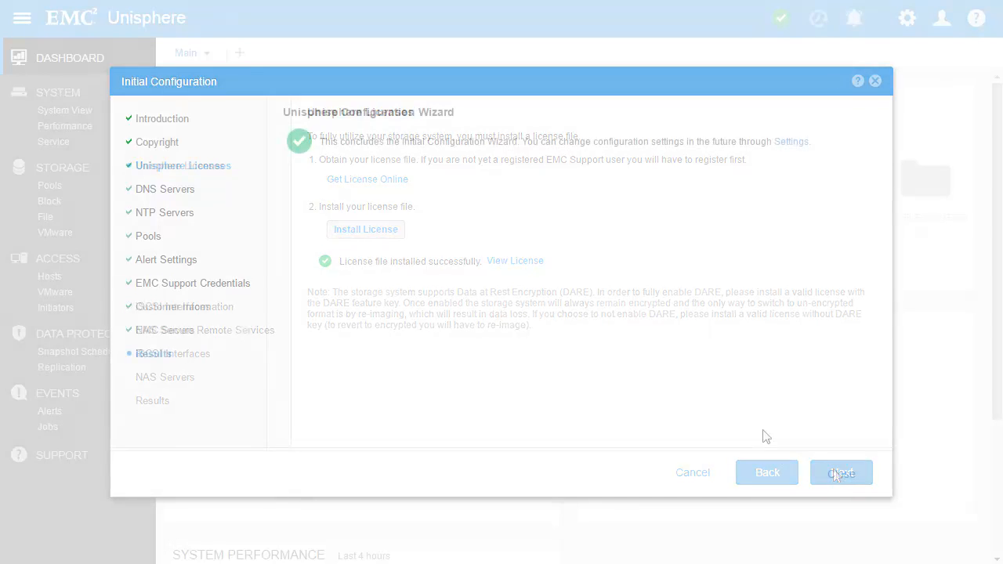
{"action": "left_click", "coordinate": [839, 471]}
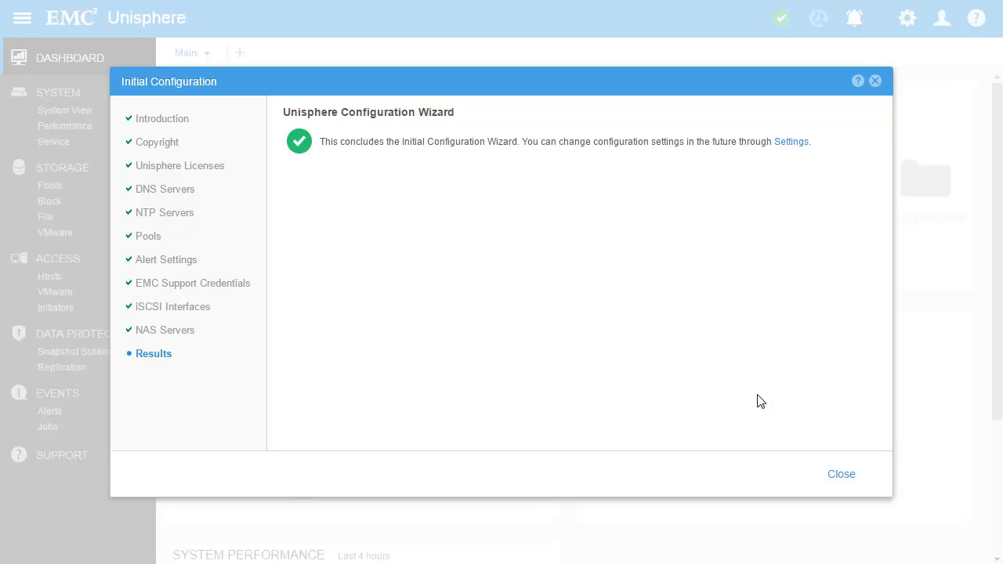
{"action": "left_click", "coordinate": [840, 474]}
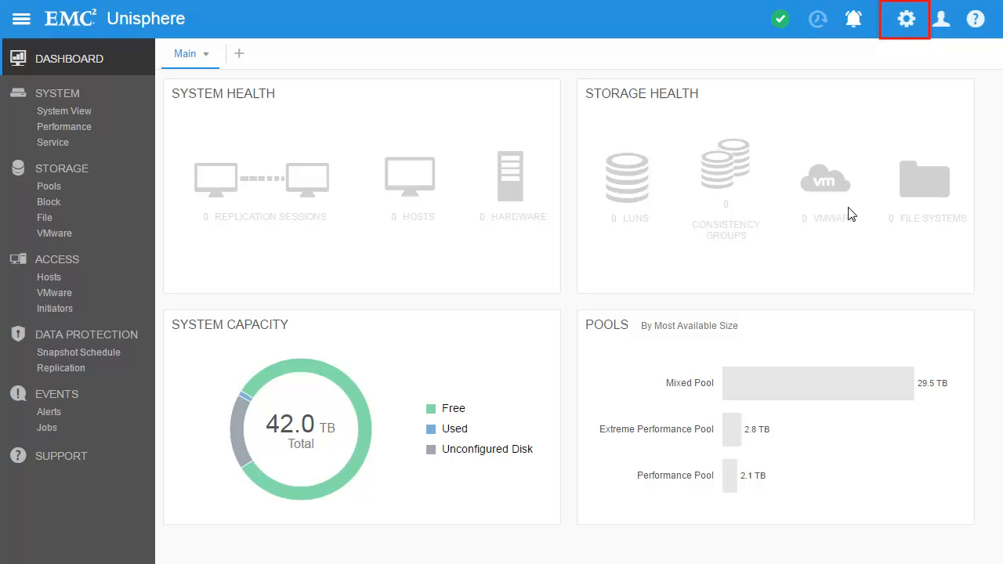
{"action": "left_click", "coordinate": [904, 18]}
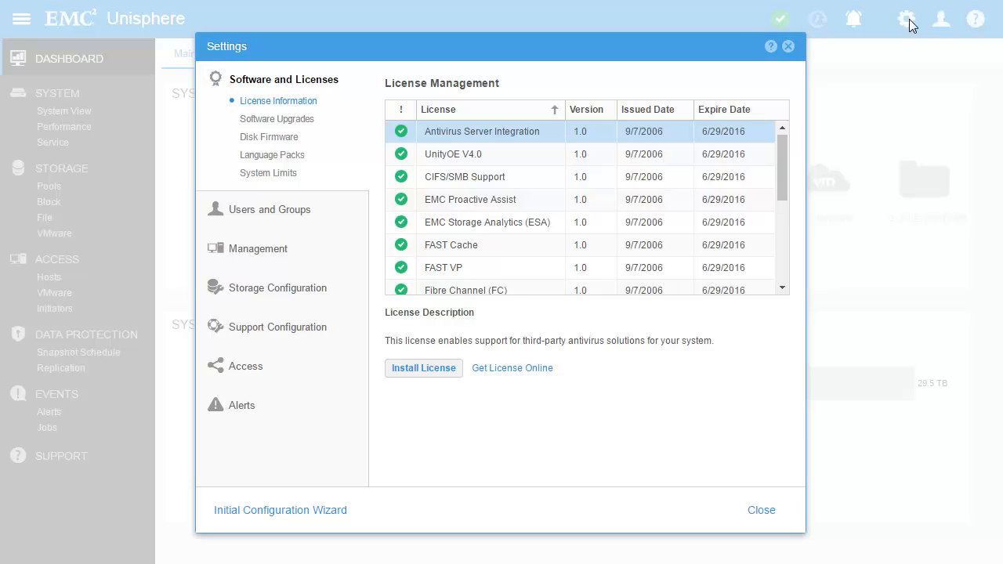
{"action": "mouse_move", "coordinate": [279, 511]}
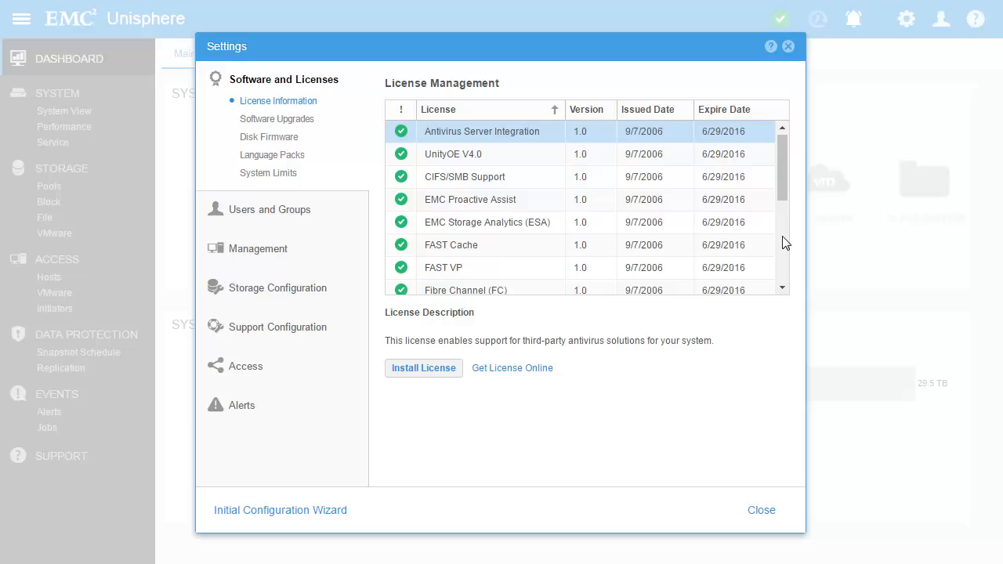
{"action": "left_click", "coordinate": [760, 509]}
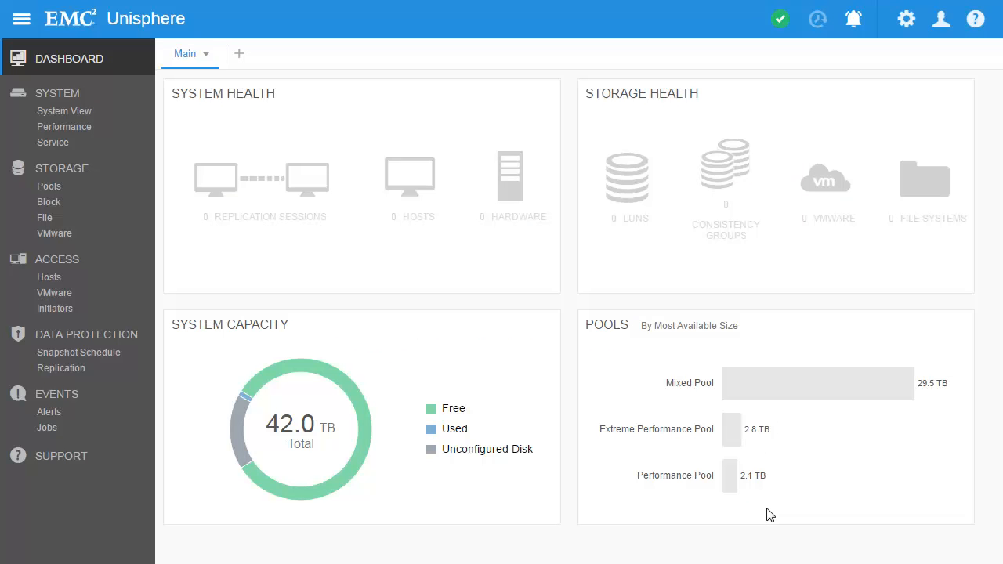
{"action": "mouse_move", "coordinate": [157, 337]}
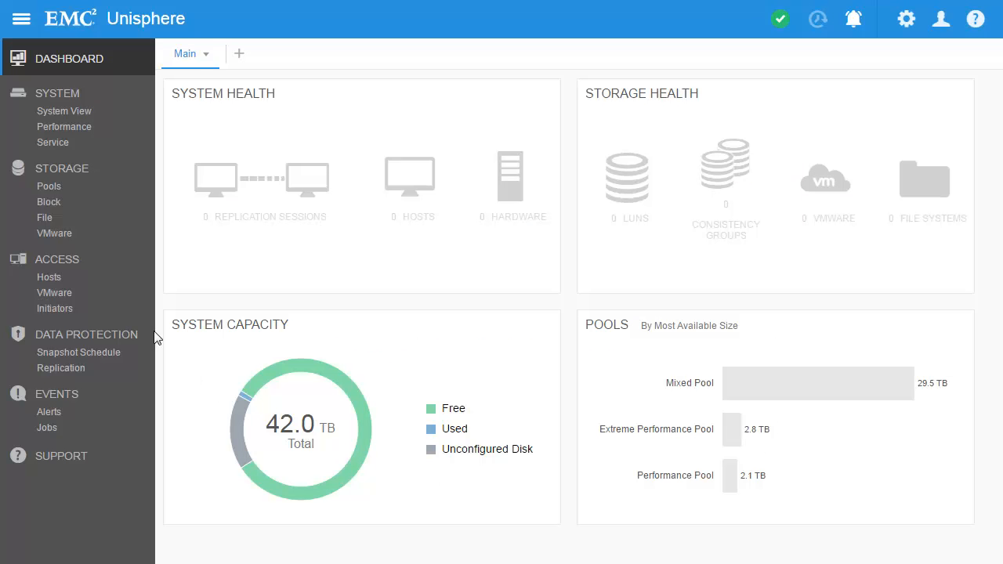
- Review the System View, the Enclosures hardware details and a drive in the enclosure
{"action": "left_click", "coordinate": [64, 109]}
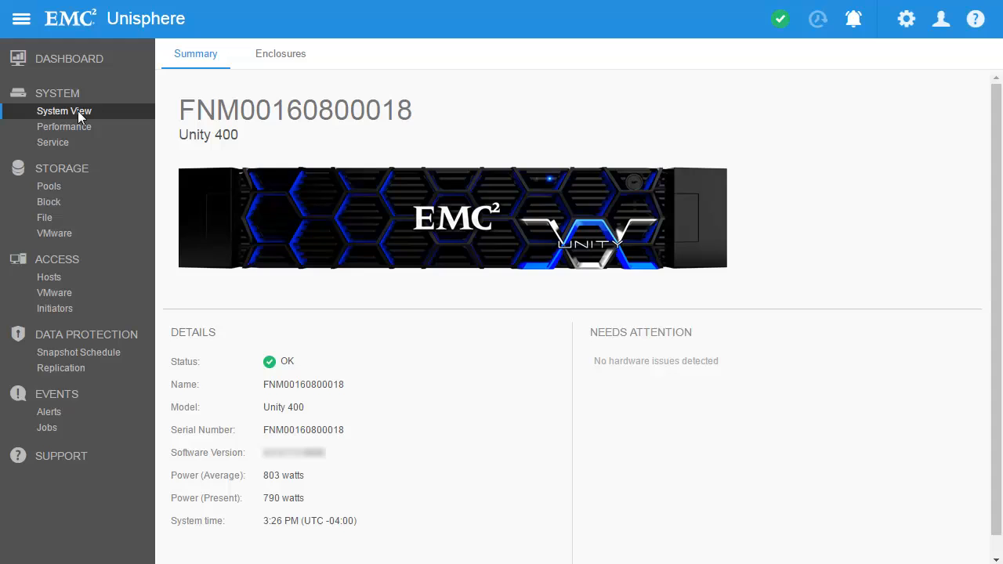
{"action": "left_click", "coordinate": [280, 54]}
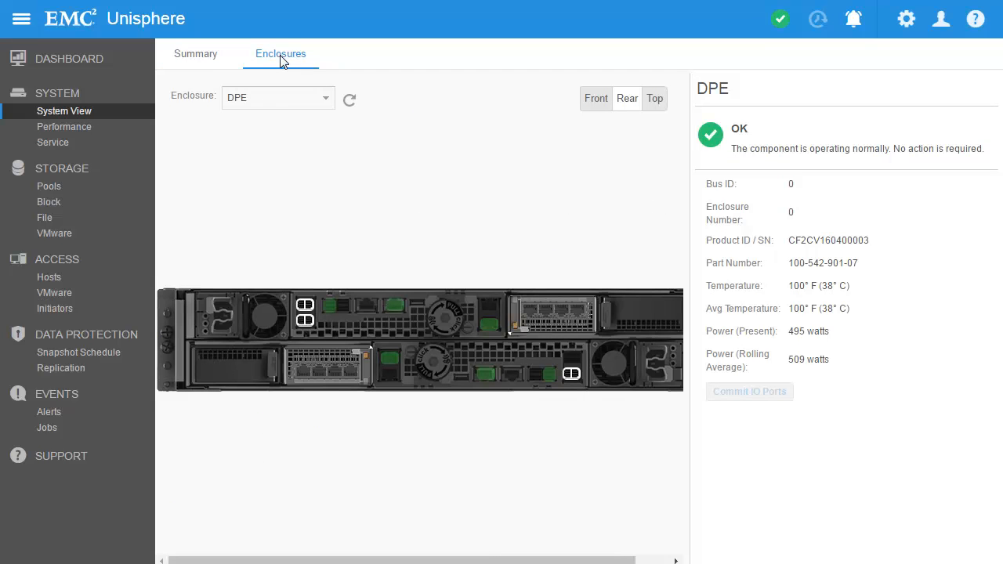
{"action": "mouse_move", "coordinate": [583, 89]}
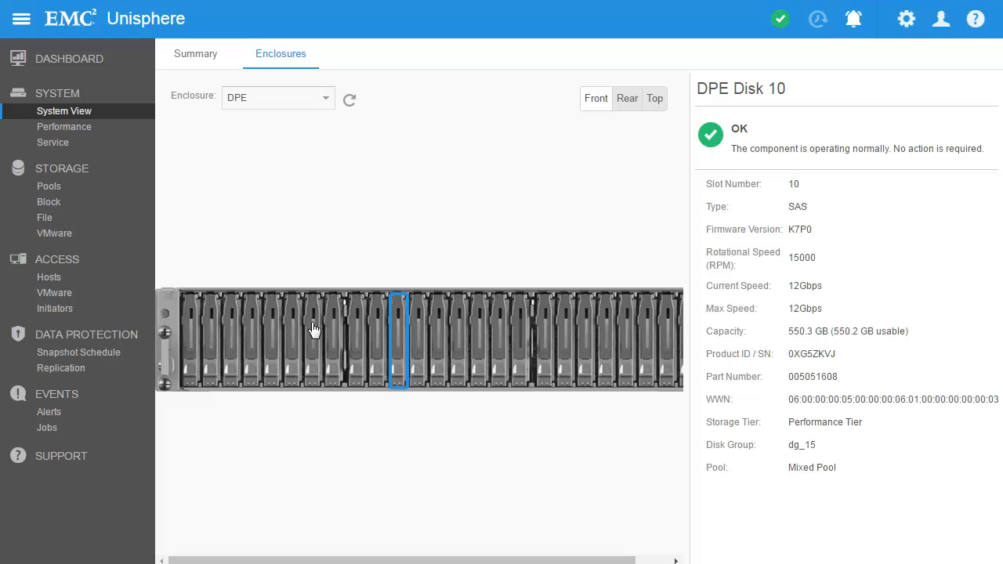
{"action": "left_click", "coordinate": [49, 185]}
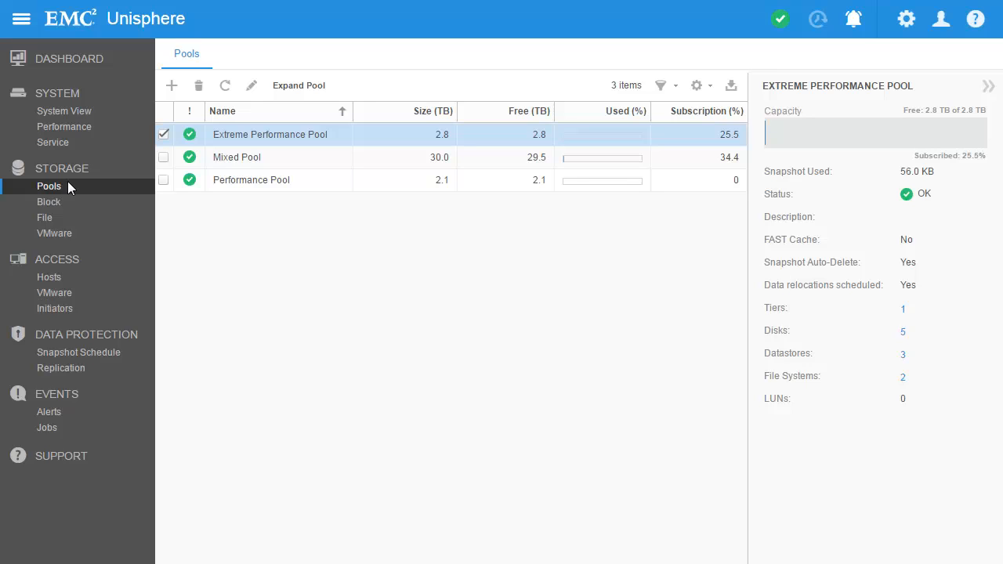
{"action": "mouse_move", "coordinate": [102, 188]}
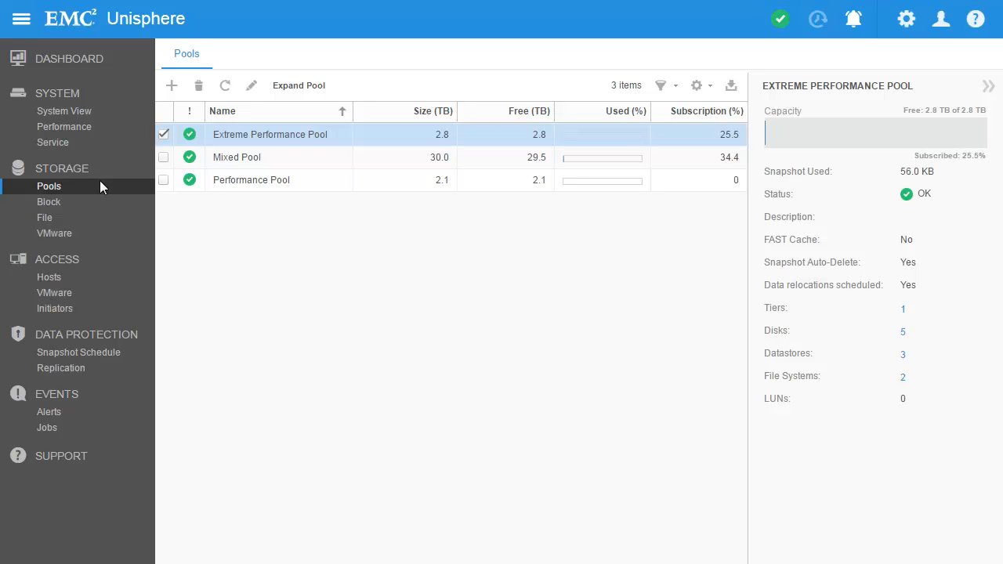
- Browse Mixed Pool's Disks and FAST VP tiering details, then return to the block LUNs list
{"action": "left_click", "coordinate": [237, 157]}
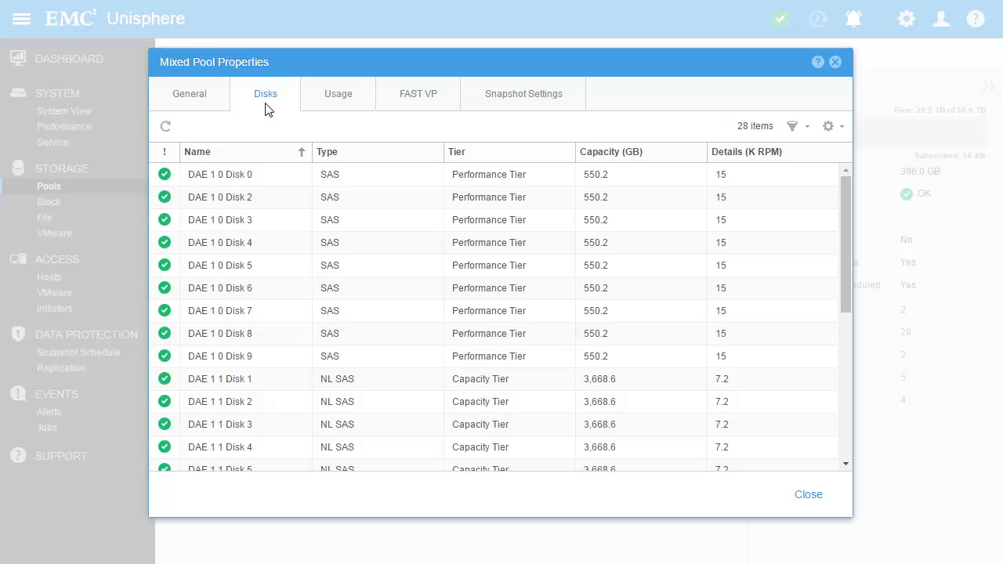
{"action": "left_click", "coordinate": [417, 94]}
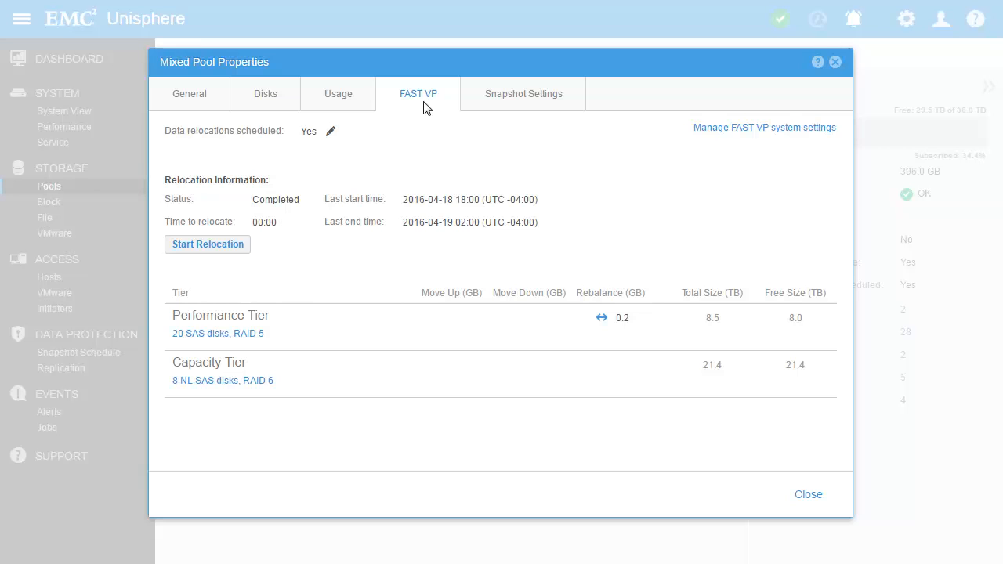
{"action": "mouse_move", "coordinate": [809, 495]}
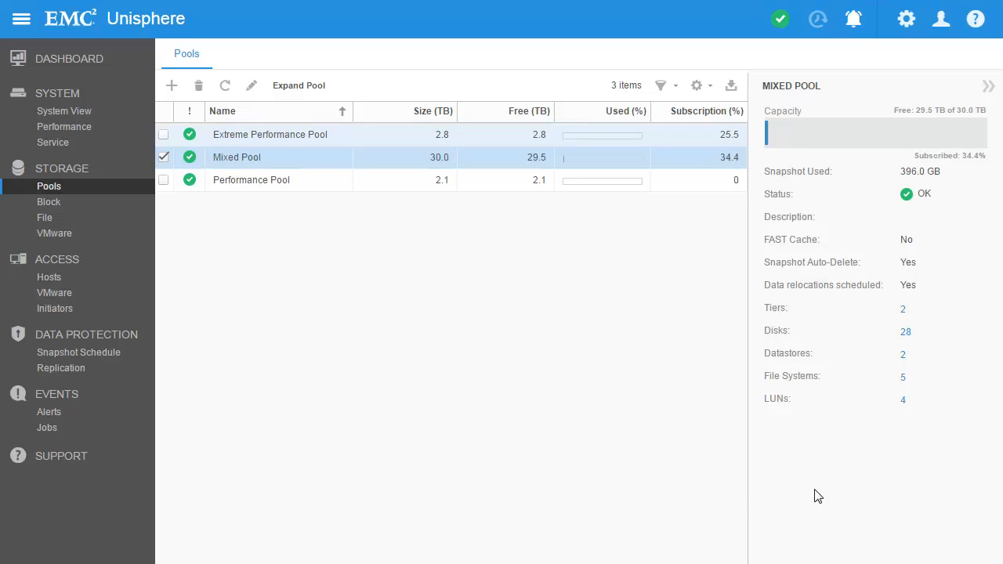
{"action": "left_click", "coordinate": [48, 202]}
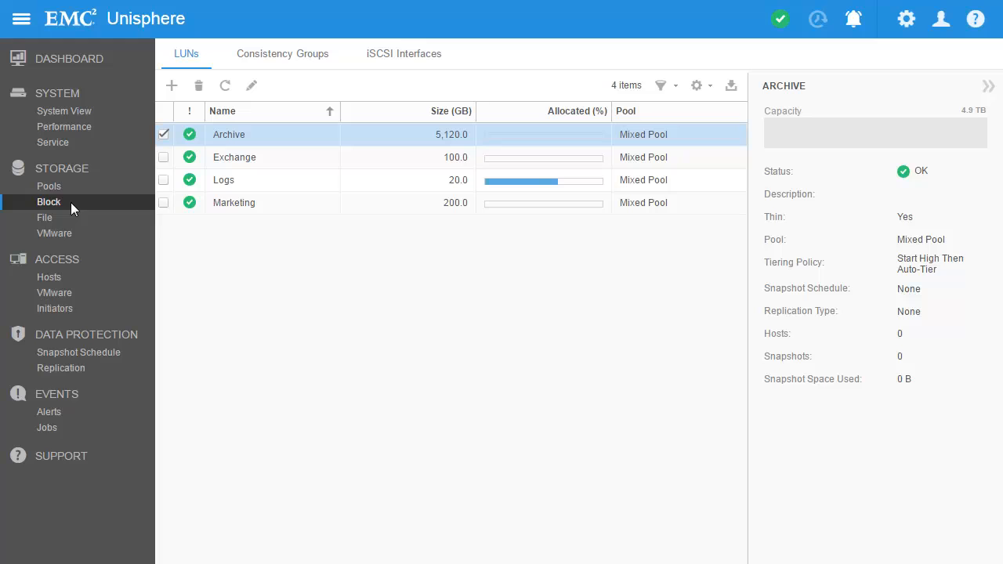
- Start a new LUN named LUN-Demo and continue to its storage settings
{"action": "left_click", "coordinate": [173, 84]}
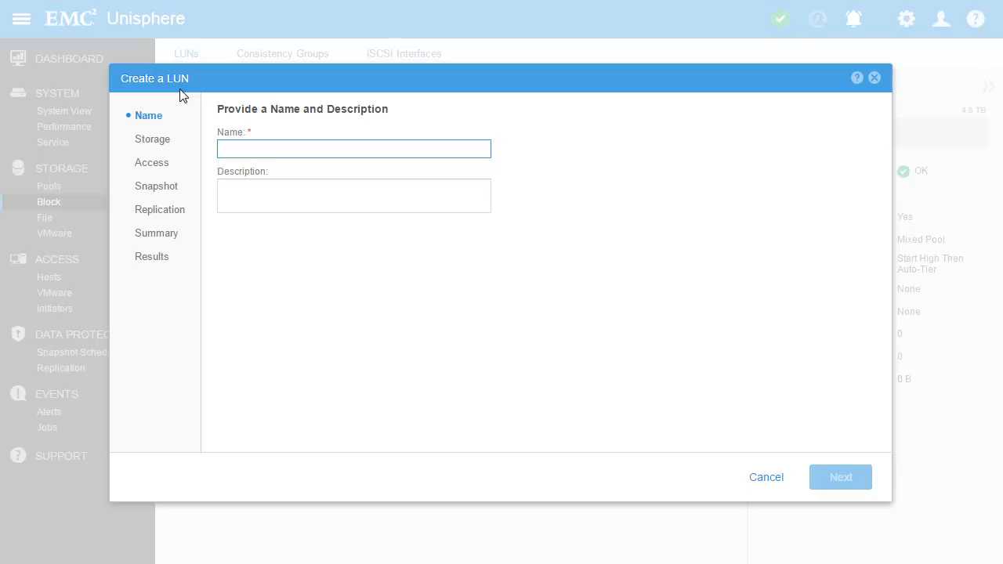
{"action": "type", "text": "LUN-Demo"}
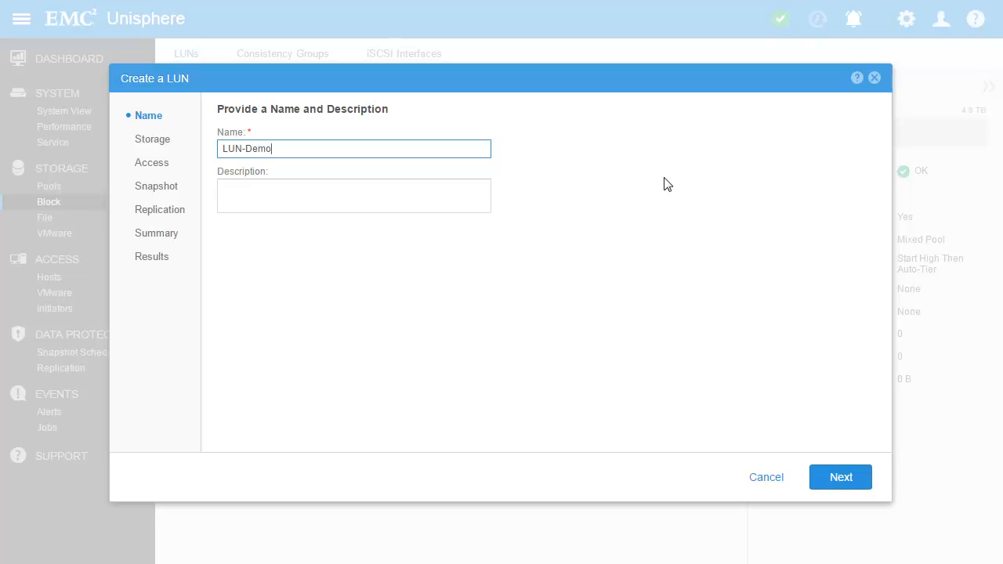
{"action": "left_click", "coordinate": [840, 476]}
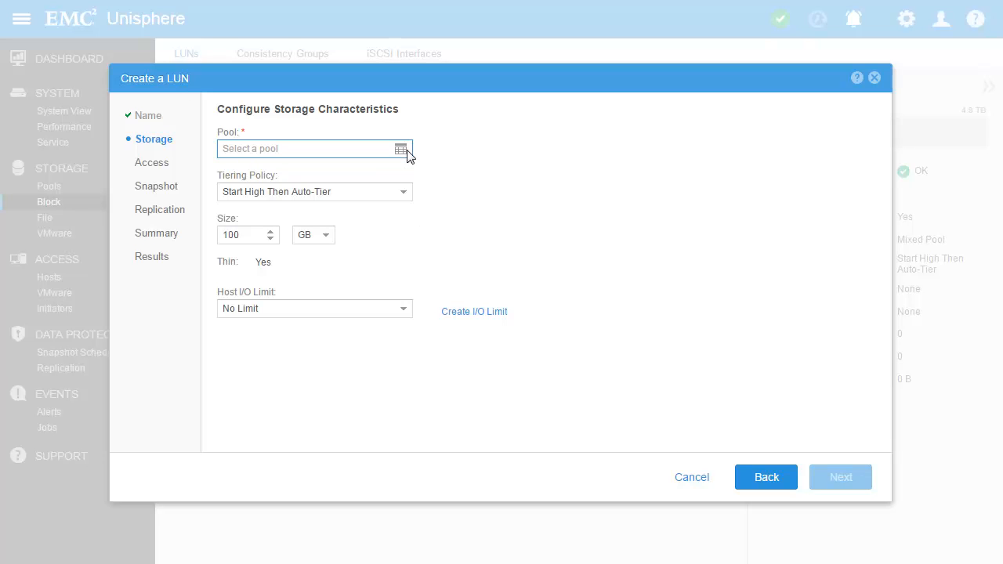
- Place the LUN on Mixed Pool with a 200 GB size and continue to host access
{"action": "left_click", "coordinate": [401, 148]}
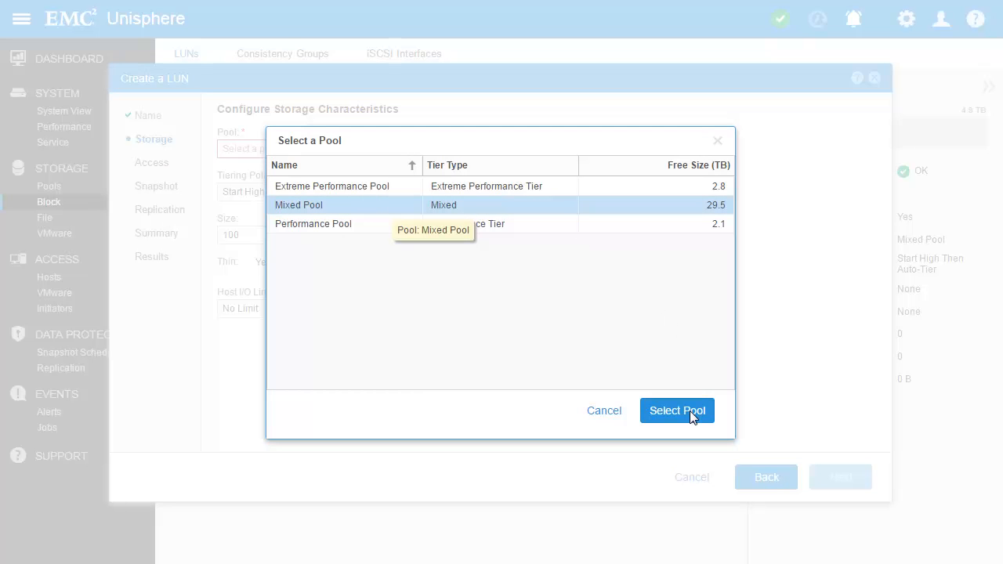
{"action": "left_click", "coordinate": [677, 410]}
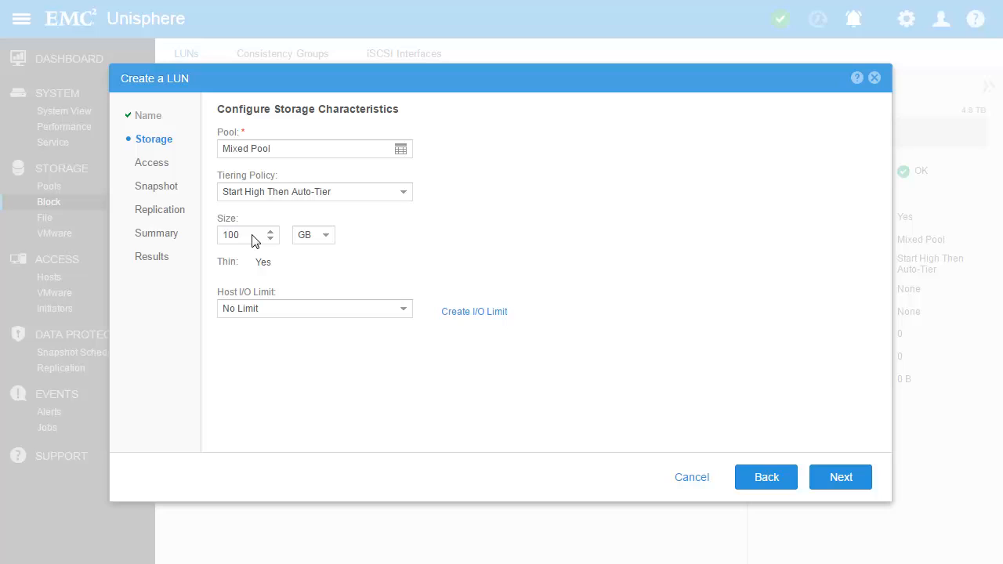
{"action": "type", "text": "200"}
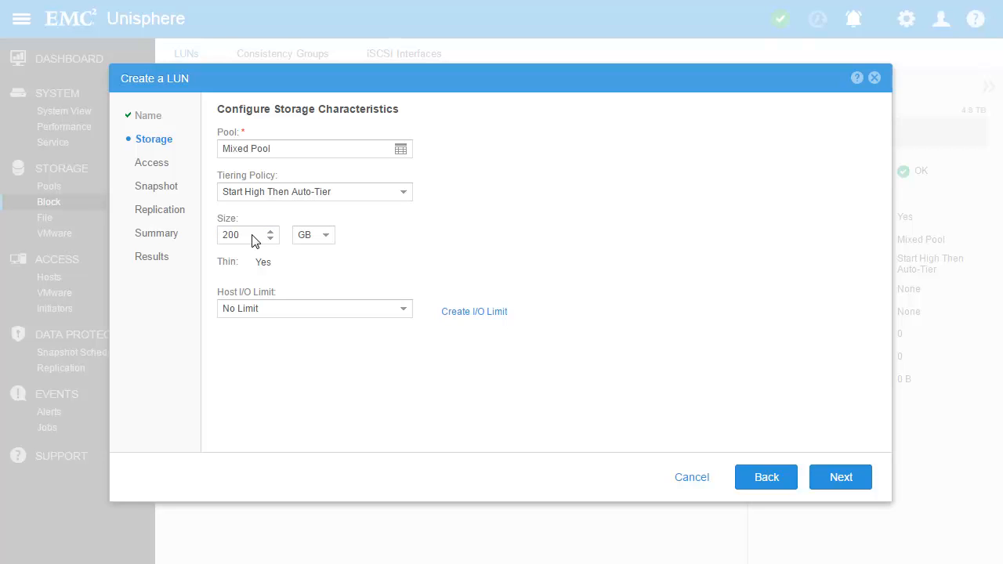
{"action": "mouse_move", "coordinate": [777, 344]}
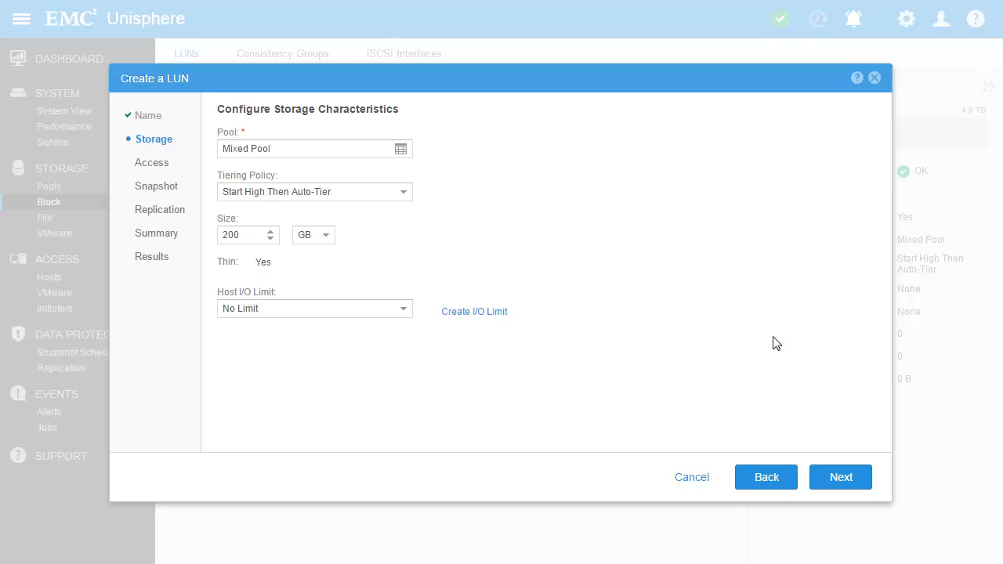
{"action": "left_click", "coordinate": [839, 476]}
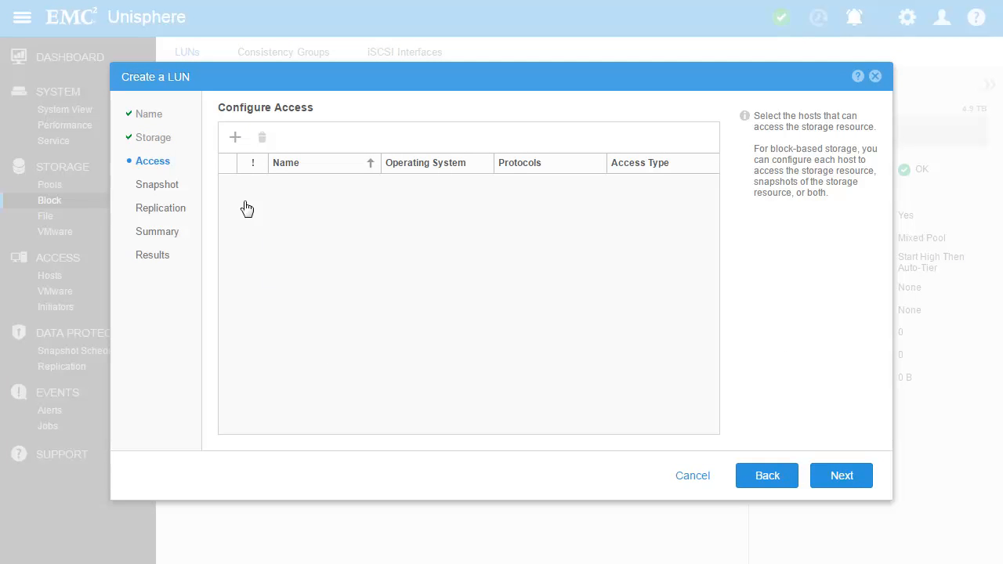
- Grant access to three ESXi hosts and enable automatic daily snapshot creation
{"action": "left_click", "coordinate": [235, 138]}
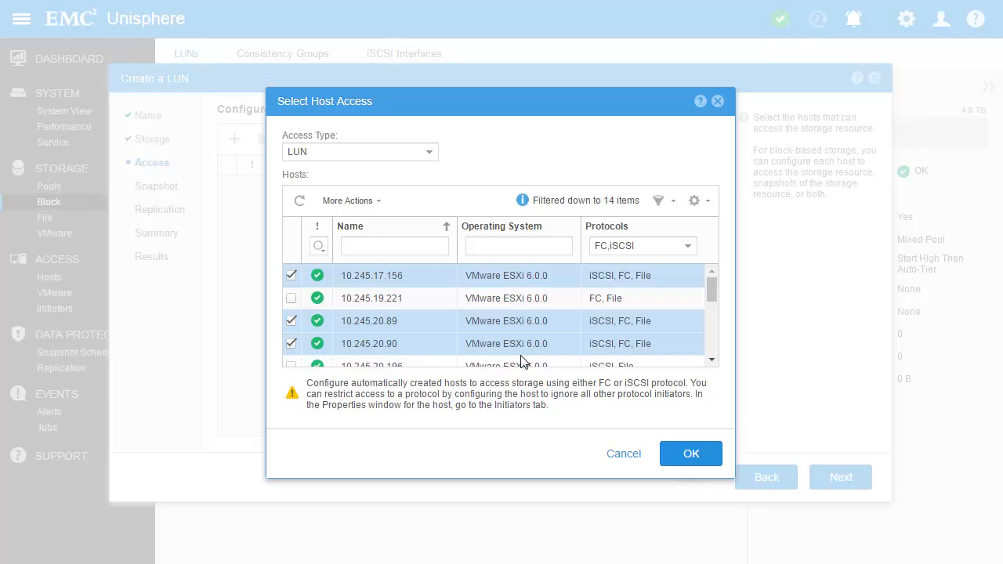
{"action": "left_click", "coordinate": [690, 452]}
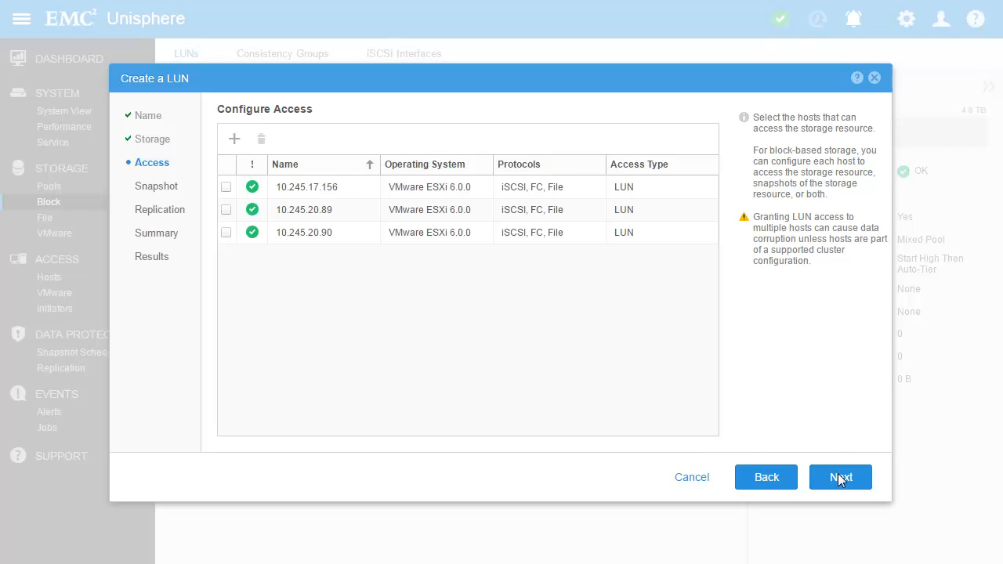
{"action": "left_click", "coordinate": [840, 476]}
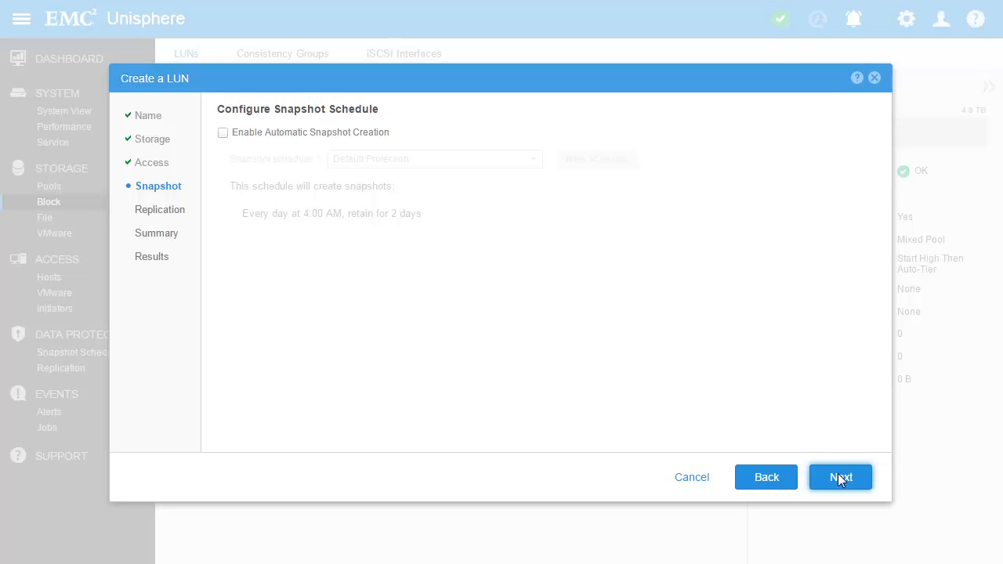
{"action": "left_click", "coordinate": [223, 132]}
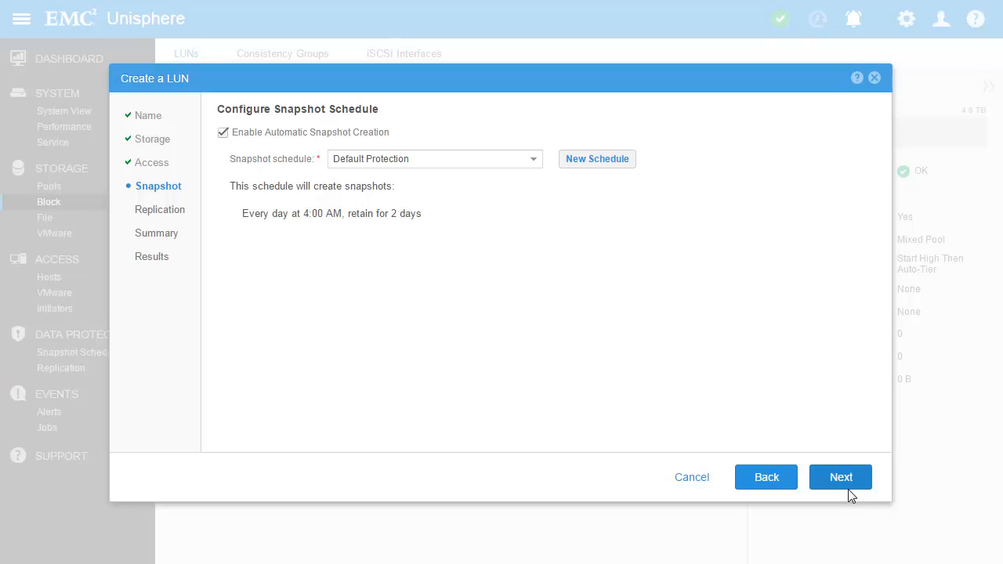
- Skip replication, finish creating LUN-Demo and return to the LUNs list
{"action": "left_click", "coordinate": [840, 476]}
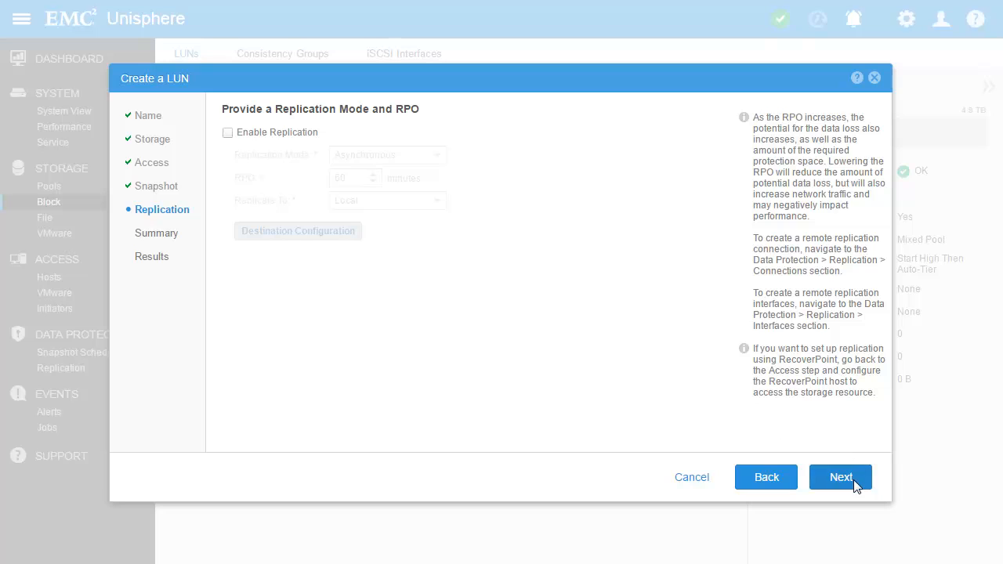
{"action": "left_click", "coordinate": [840, 477]}
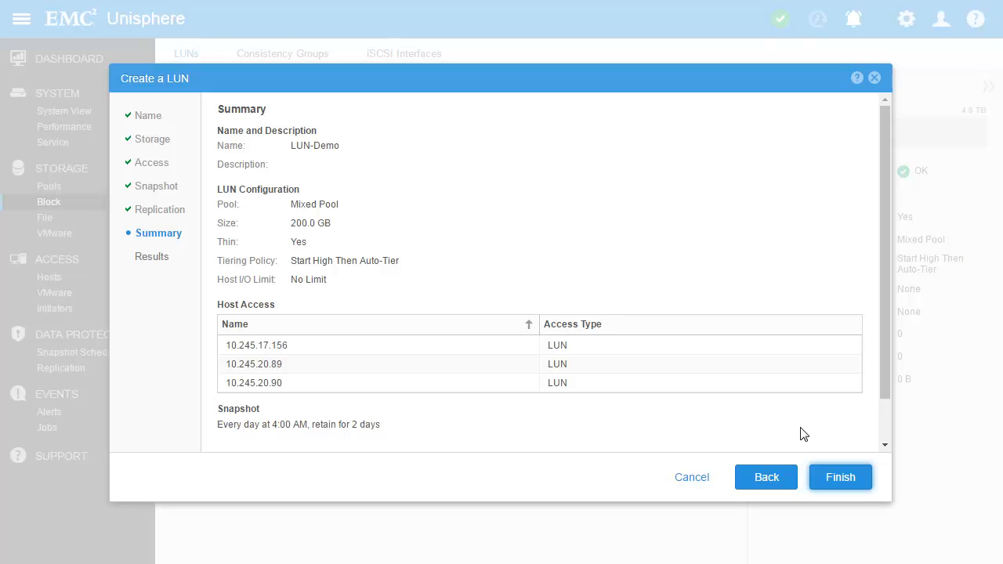
{"action": "left_click", "coordinate": [839, 477]}
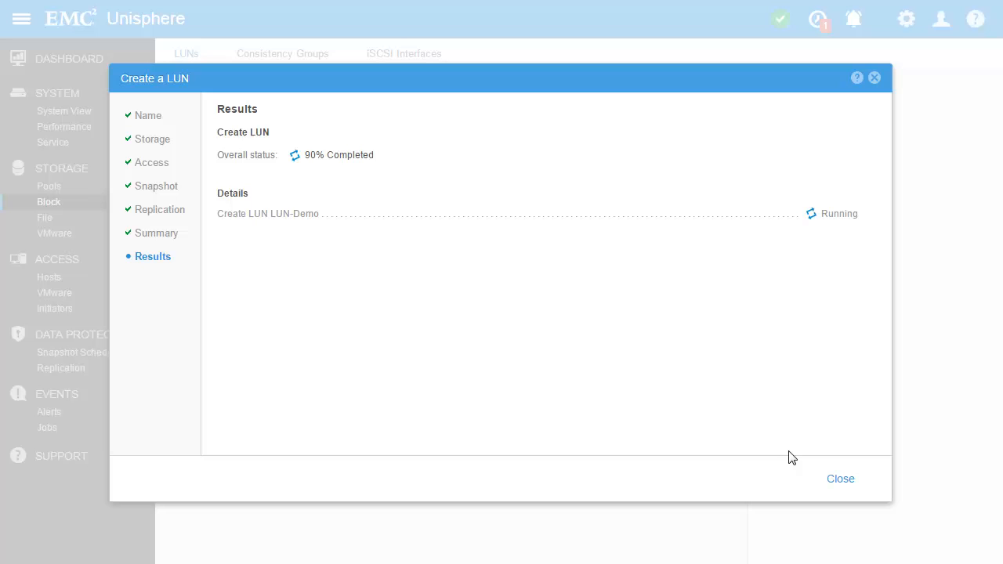
{"action": "left_click", "coordinate": [839, 479]}
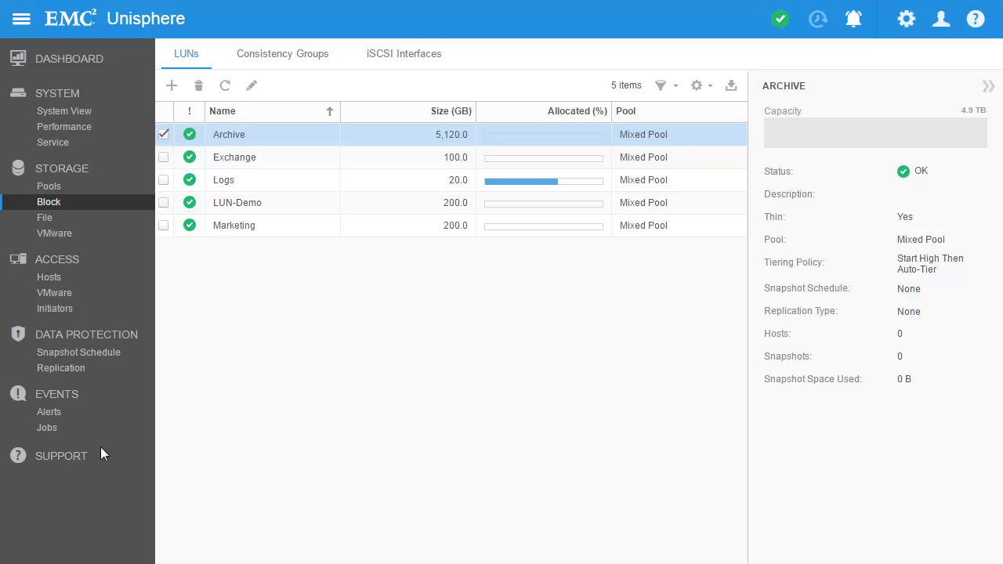
- Confirm the Create LUN job finished under Events > Jobs, then go to the Support resources page
{"action": "left_click", "coordinate": [47, 426]}
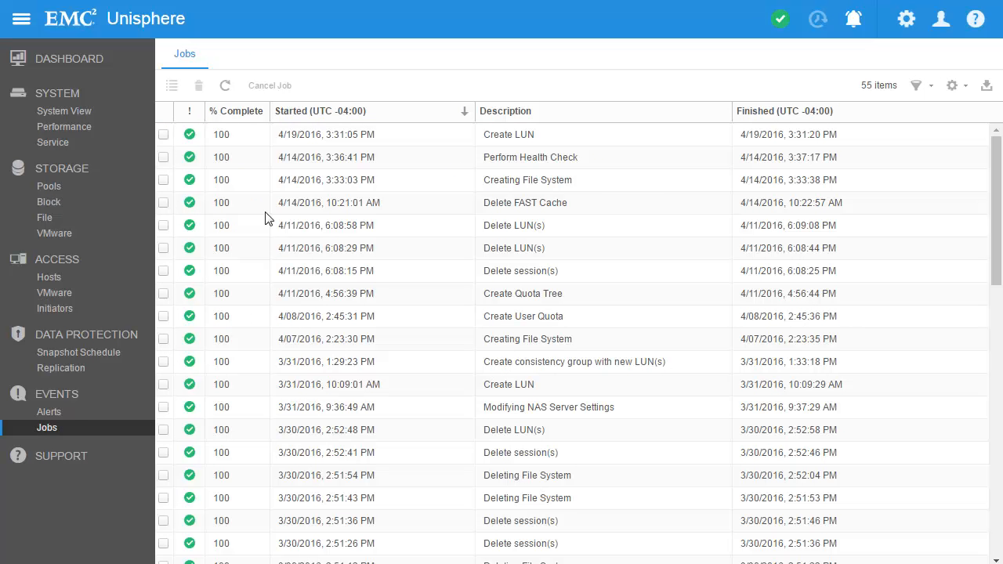
{"action": "left_click", "coordinate": [163, 135]}
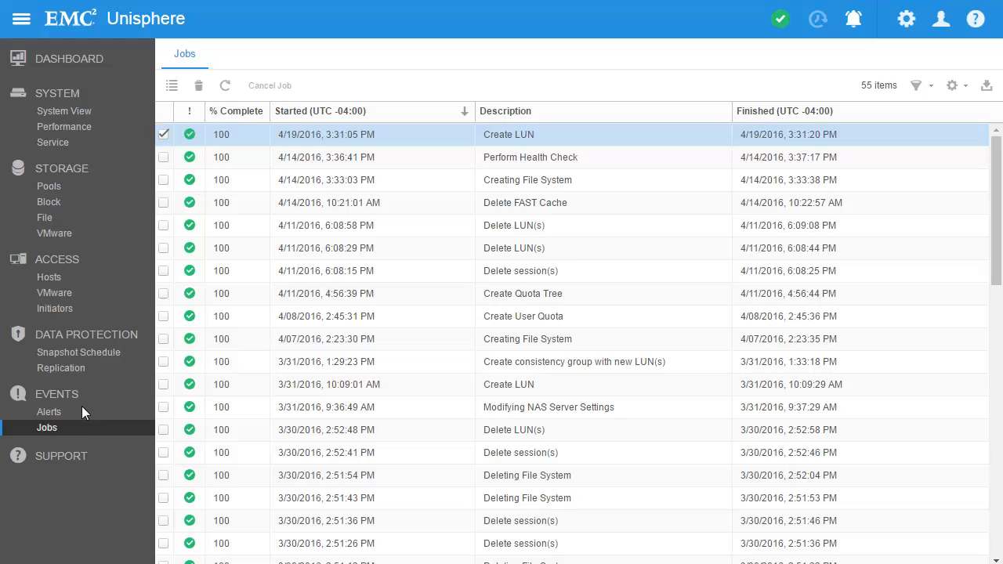
{"action": "left_click", "coordinate": [62, 454]}
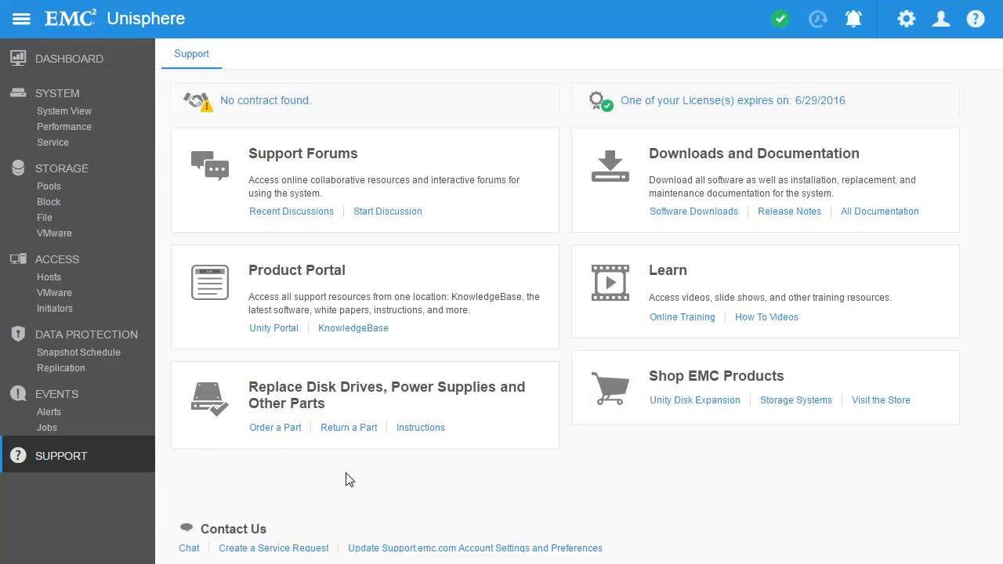